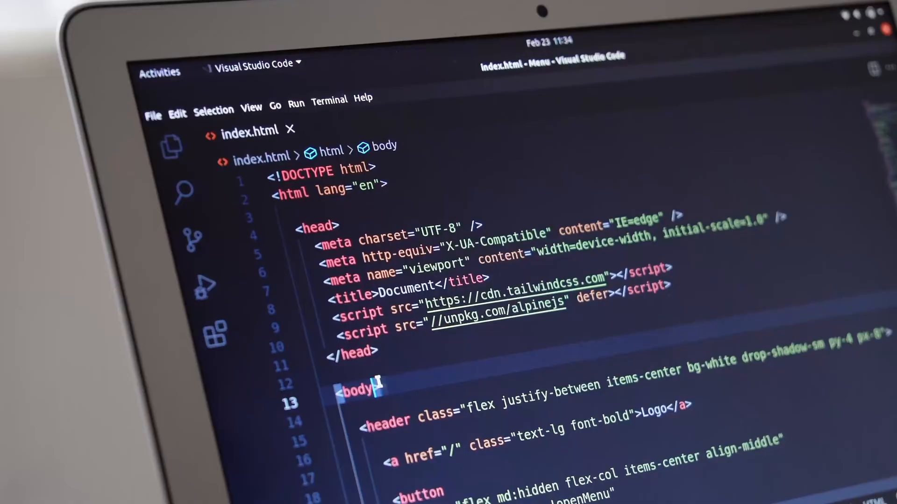
Add x-data="{ open:false }" and :class adding 'overflow-hidden' when open to the body tag
text(x-data="")
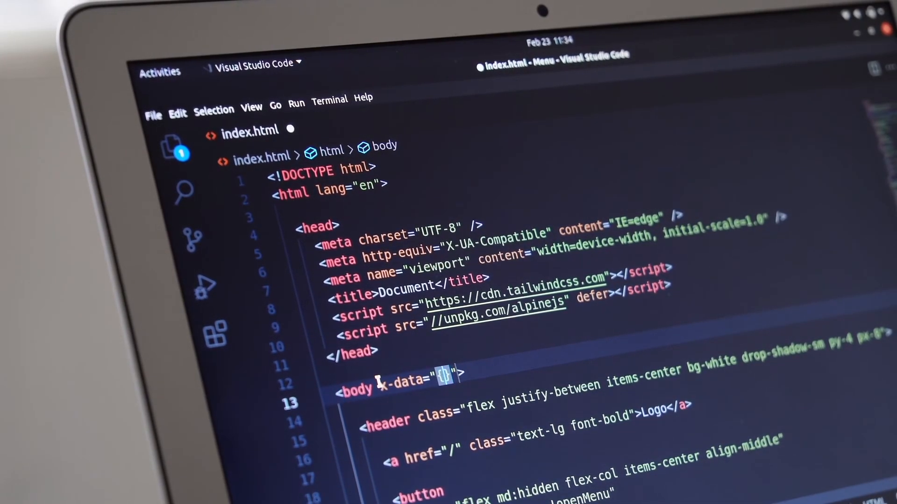
text(open)
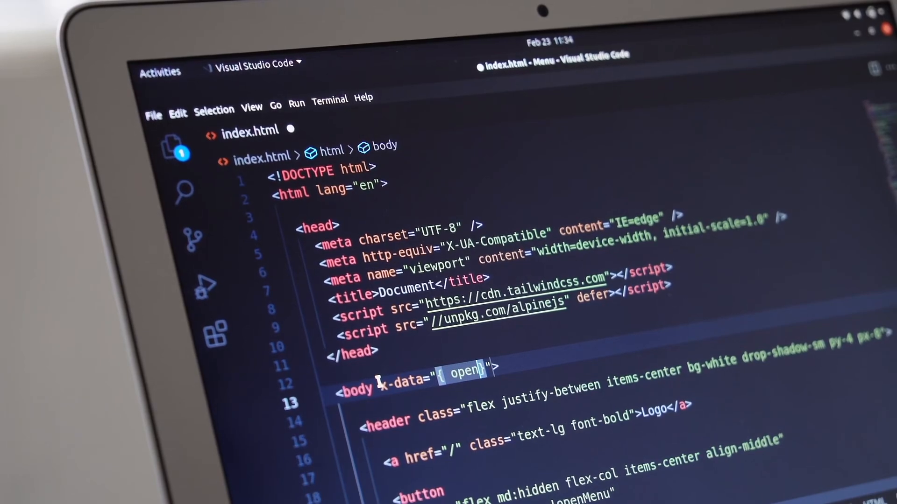
text(:false)
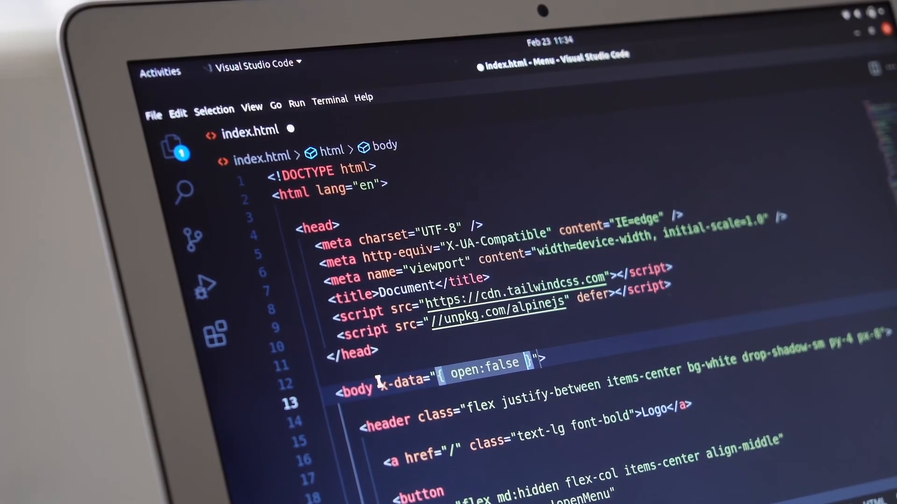
text(:class=")
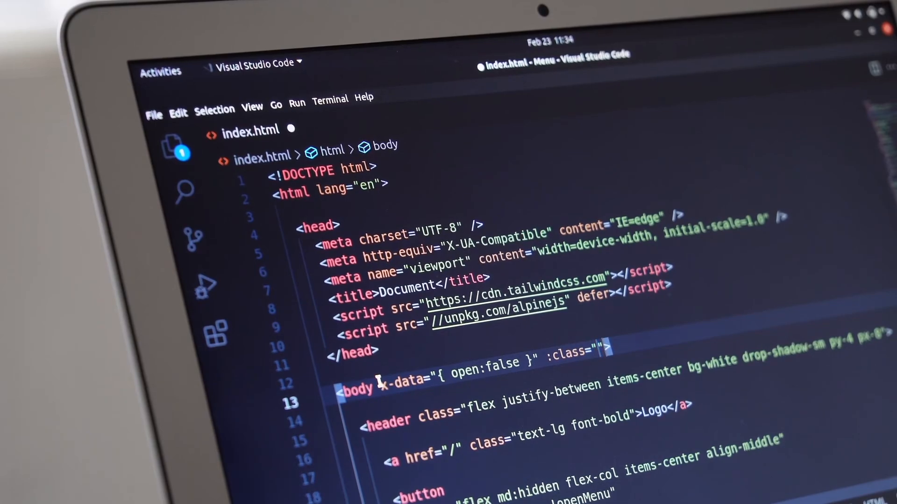
text(open ?)
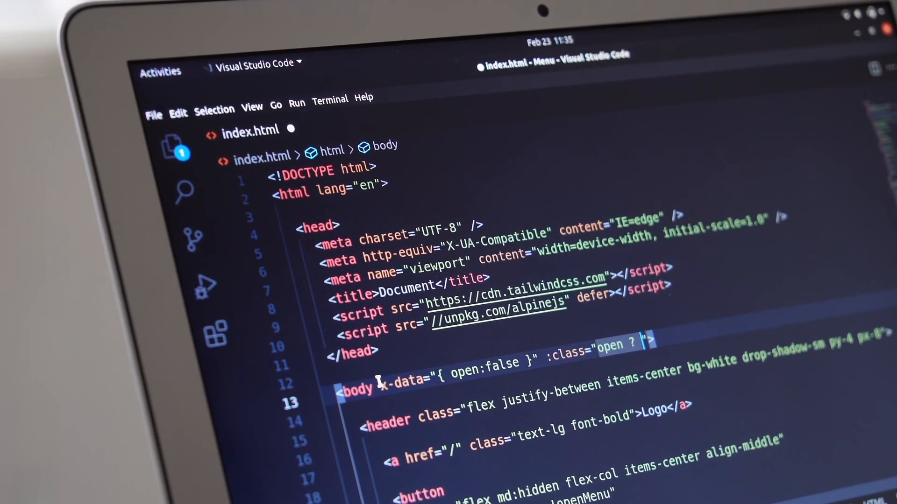
text('o)
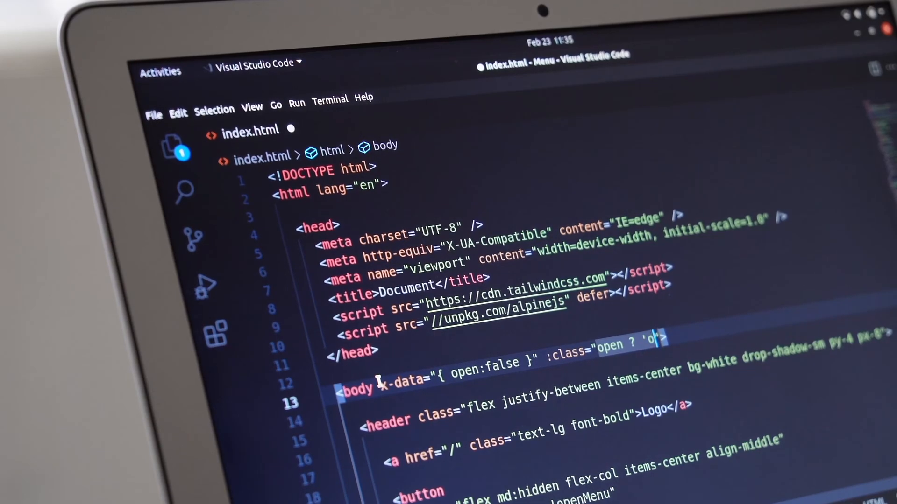
text(verflow-h)
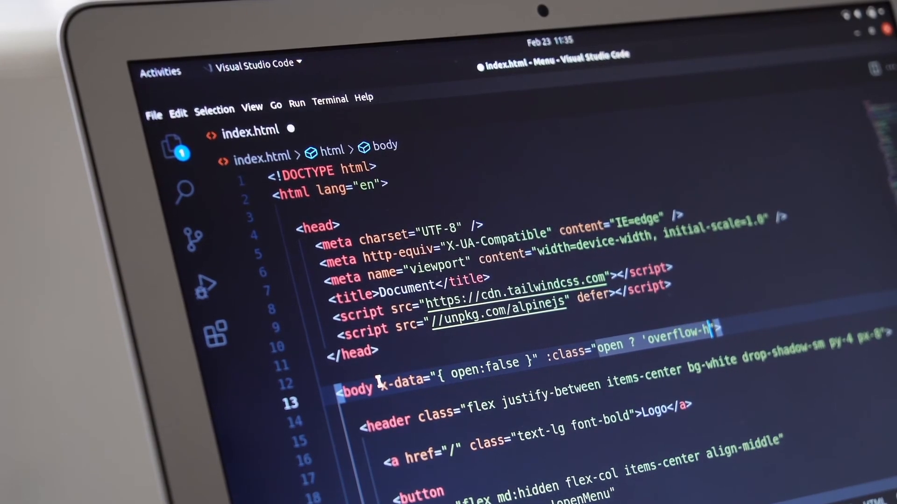
text(idden')
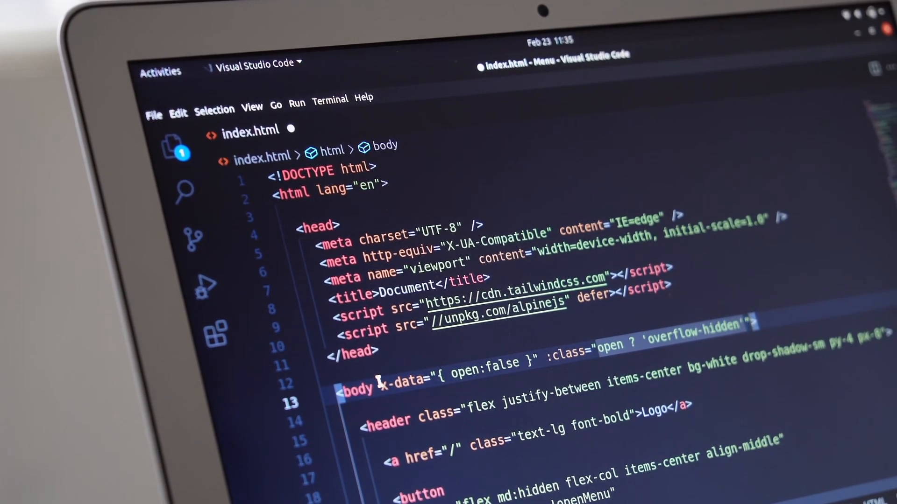
text(: ')
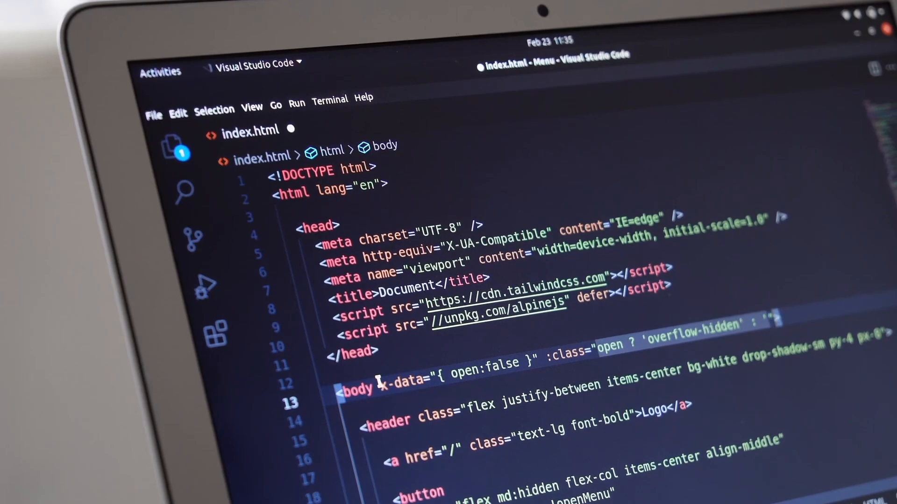
text(overflow-)
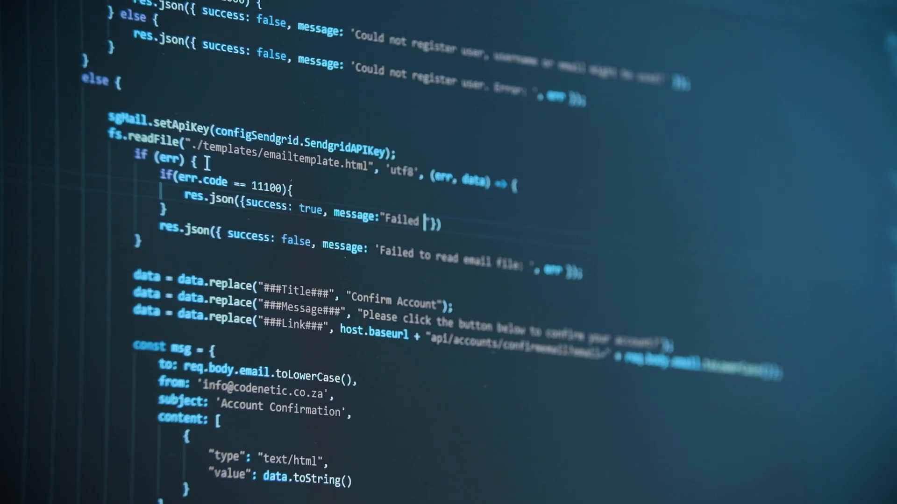
text(with err)
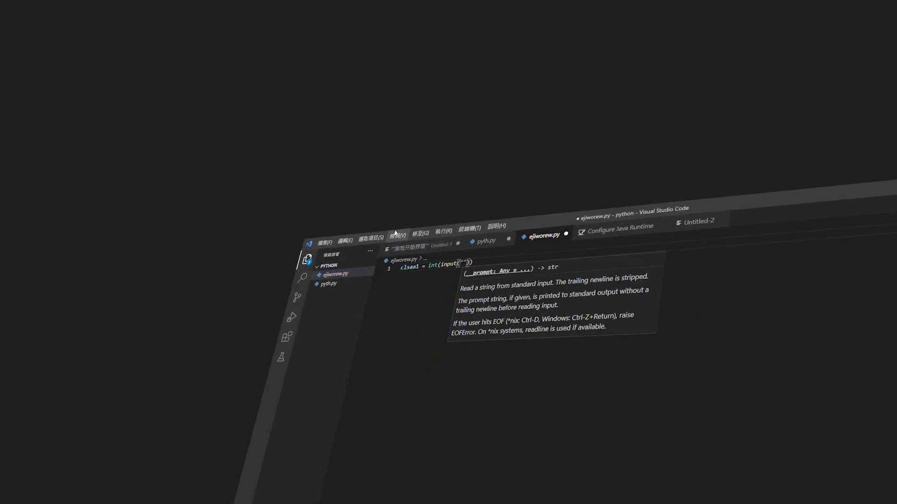
text(cl)
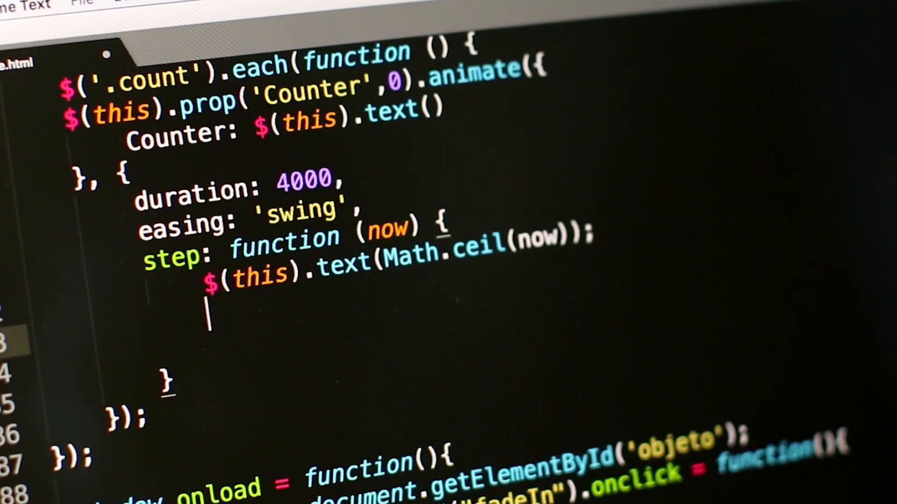
Type the $(this).html(text) line in the step function
text($())
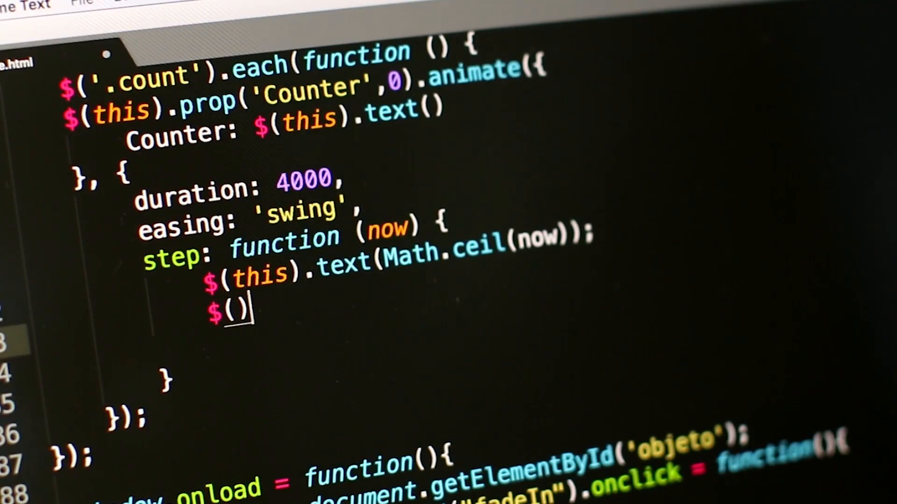
text(this)
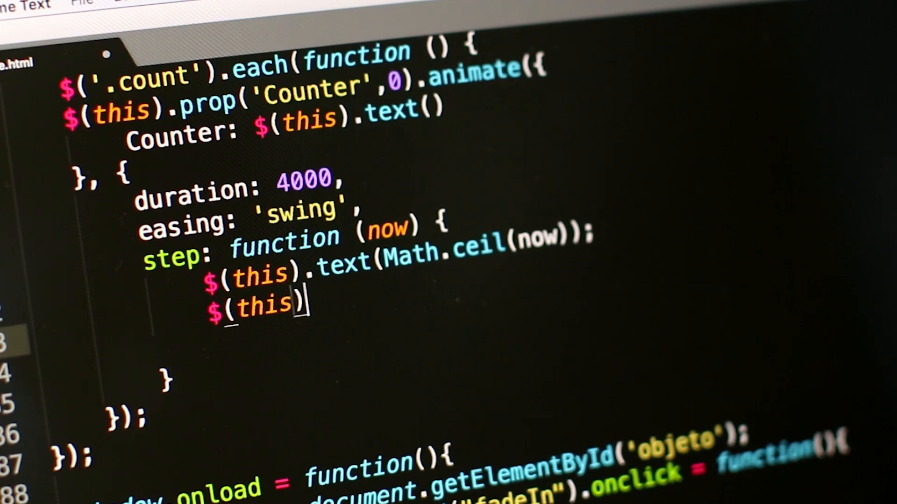
text(.html();)
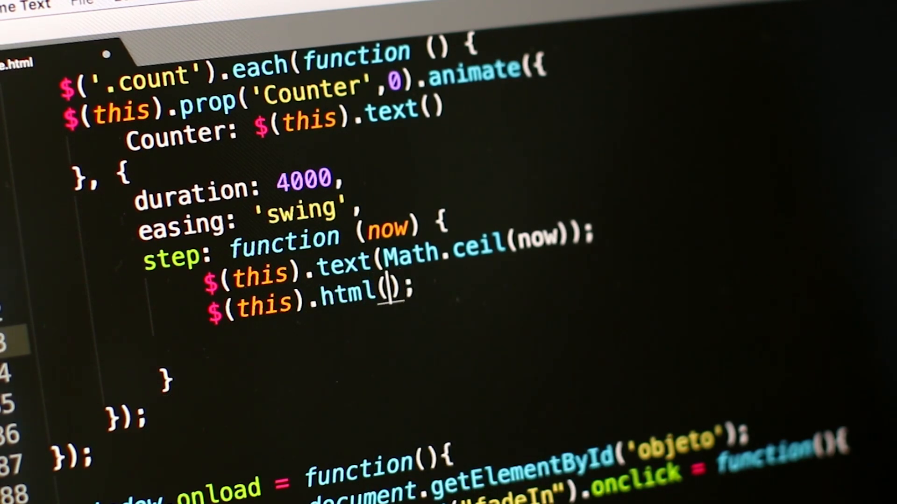
text(text)
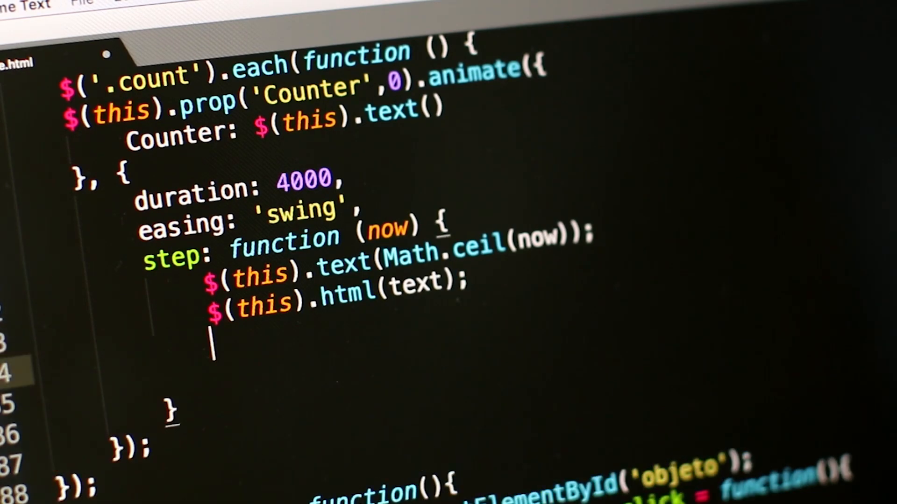
Add an if(initial == 0) block that sets increment = 2
text(i)
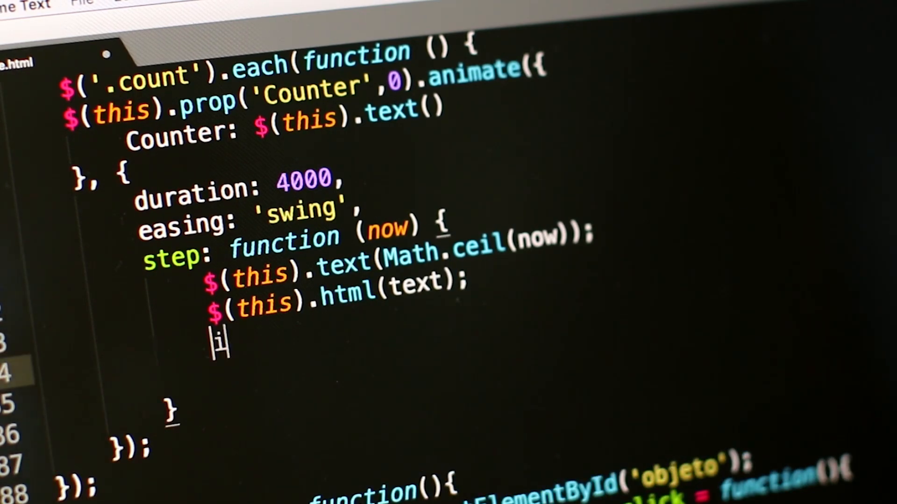
text(if())
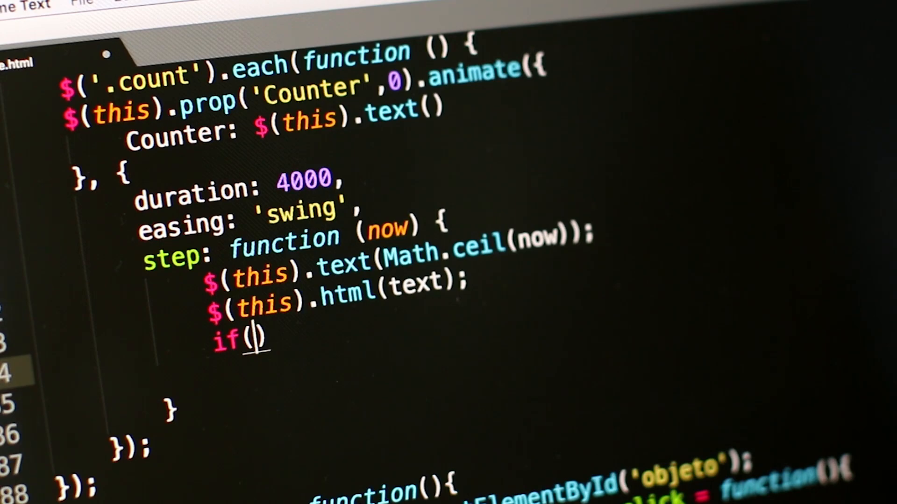
text(initial ==)
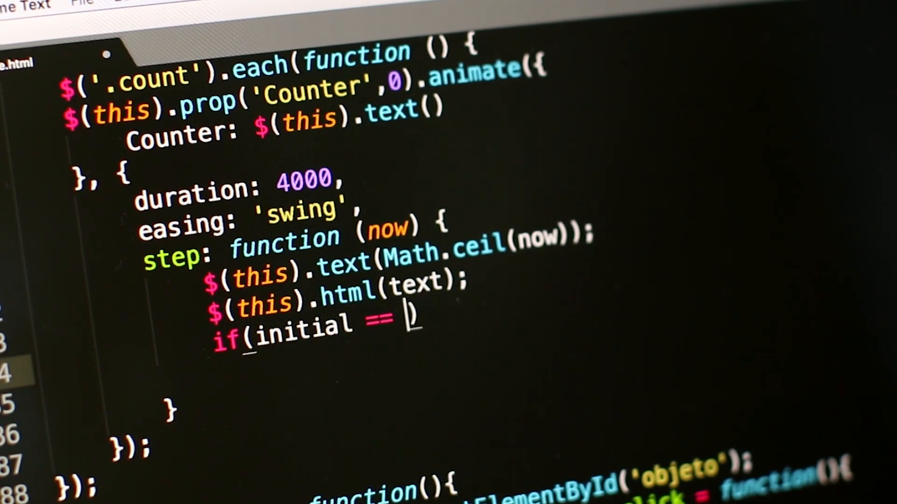
text(0)
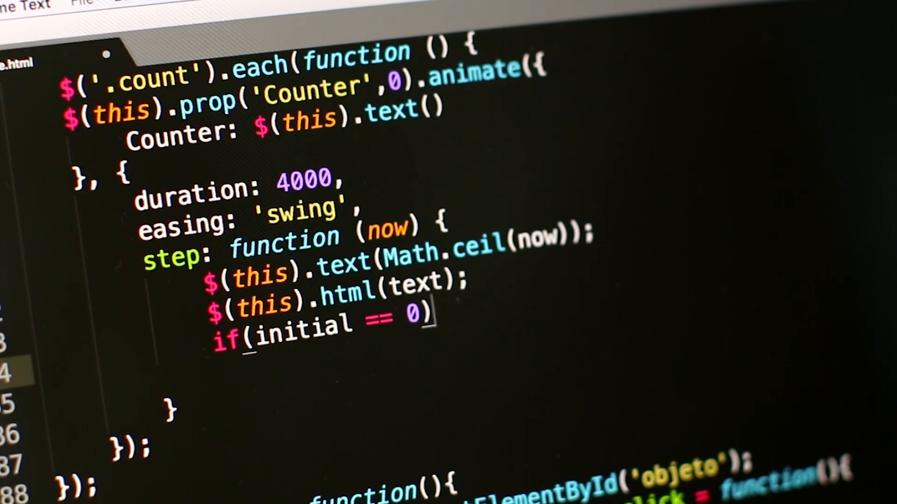
text({})
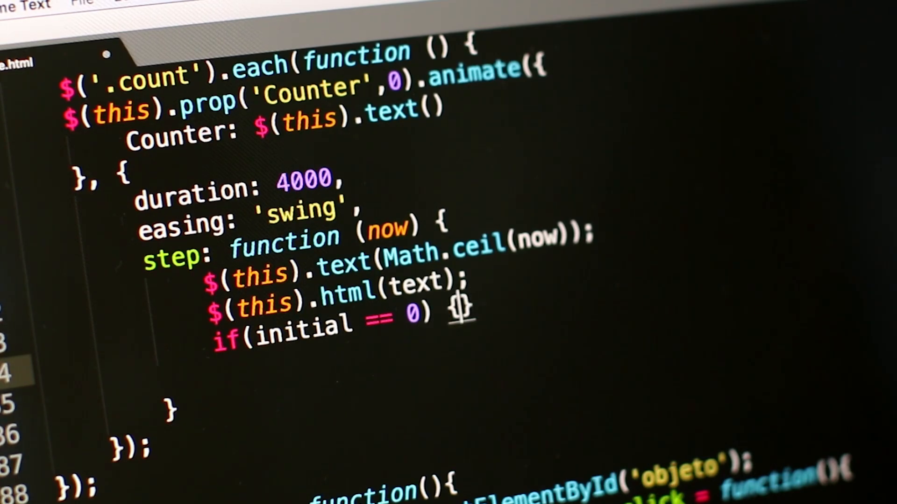
text(incre)
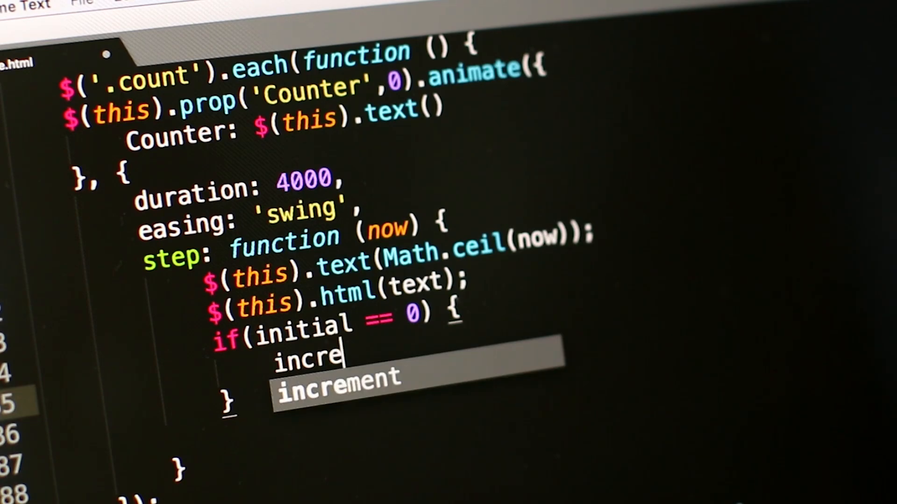
text(increment =)
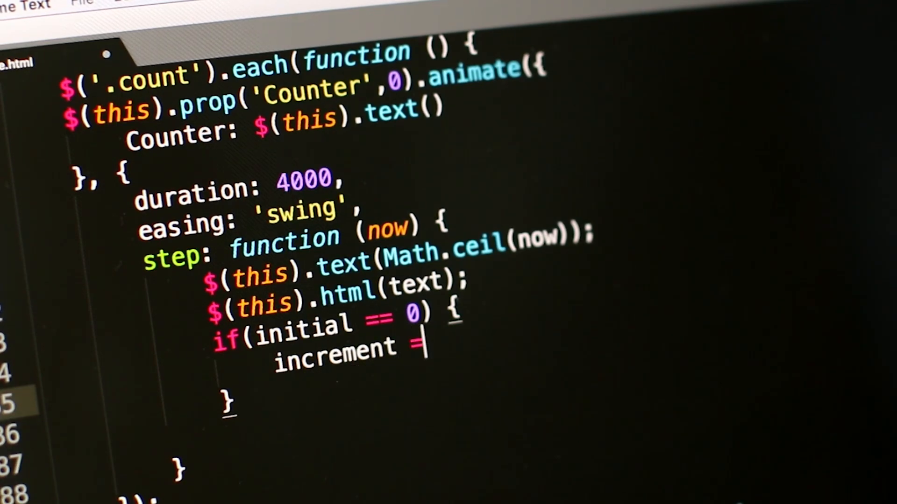
text(2)
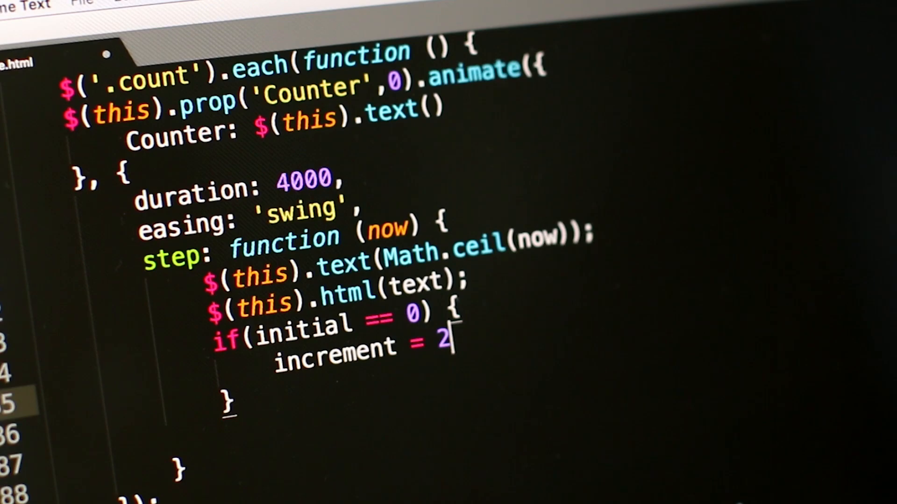
text(;)
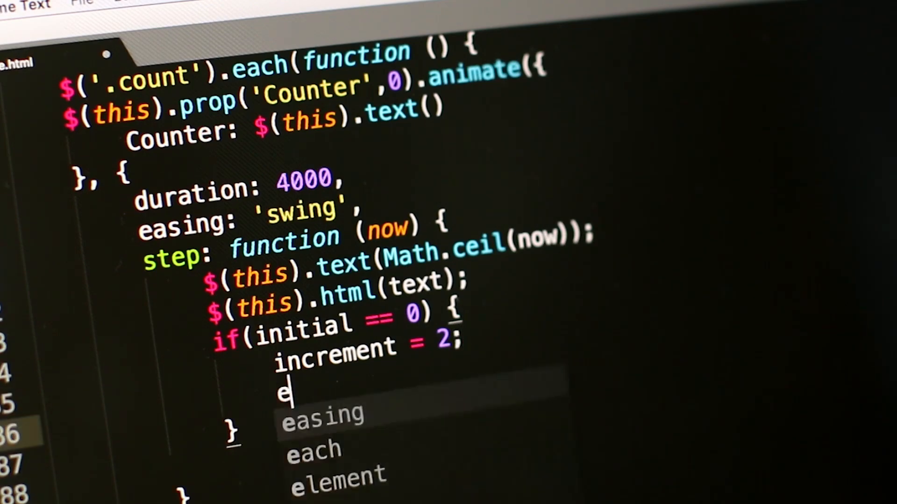
Inside the block, set element.display.style to "block", fixing the mistyped letters
text(lement.si)
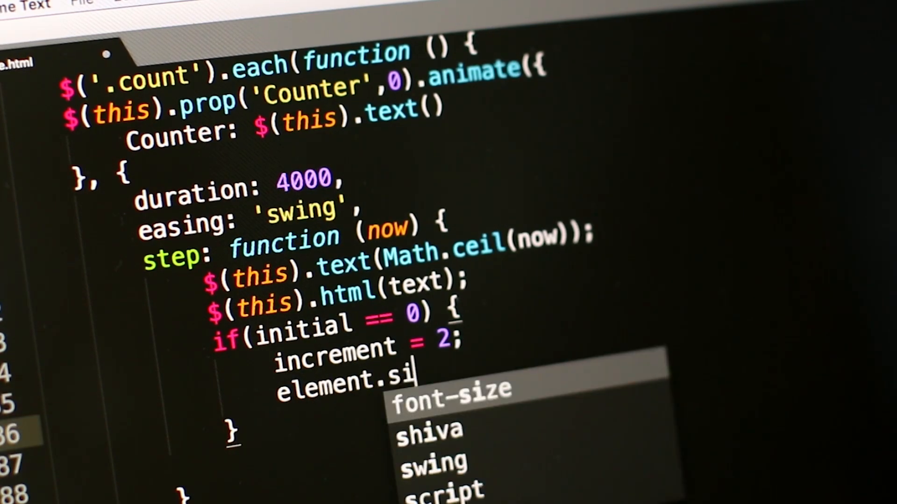
key(Backspace)
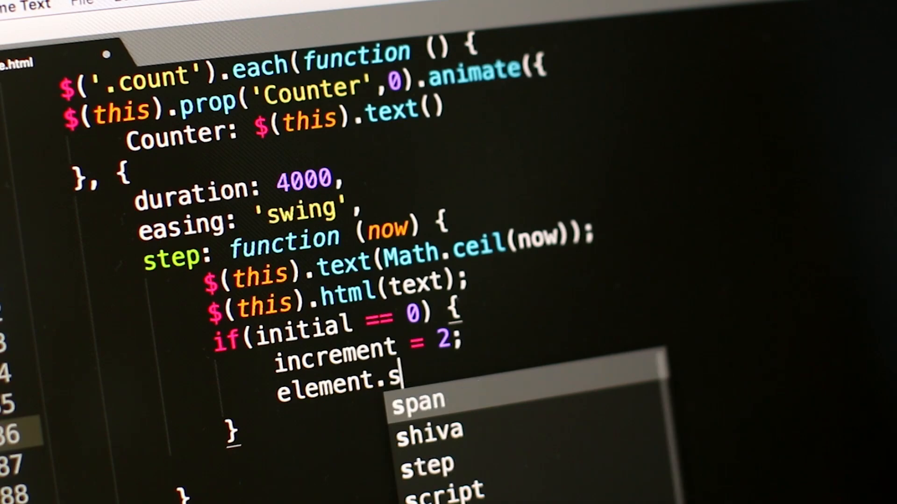
key(Backspace)
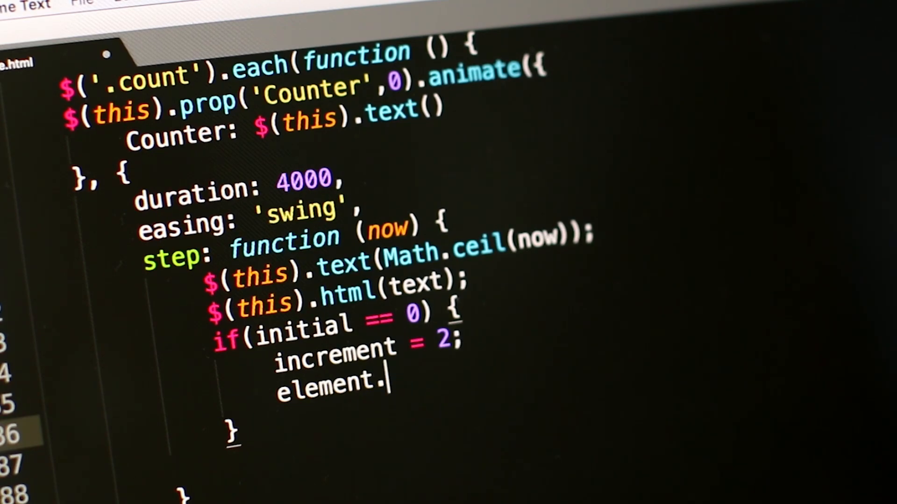
text(display)
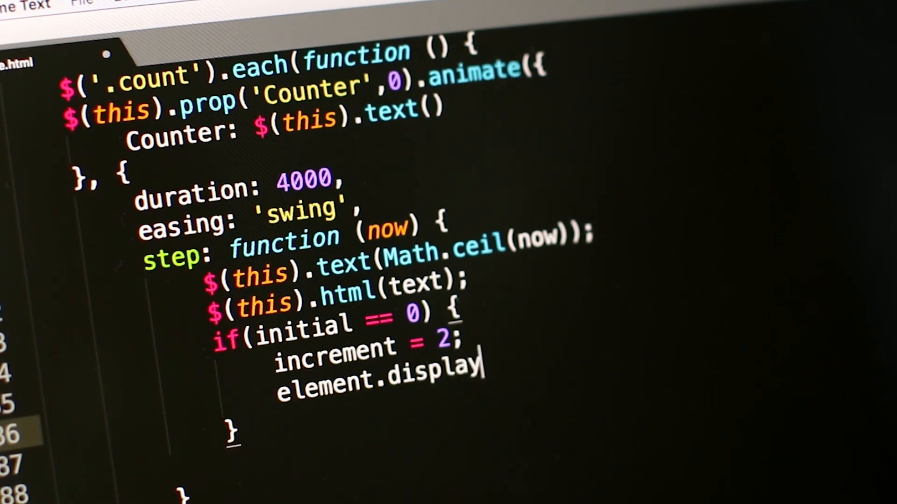
text(.s)
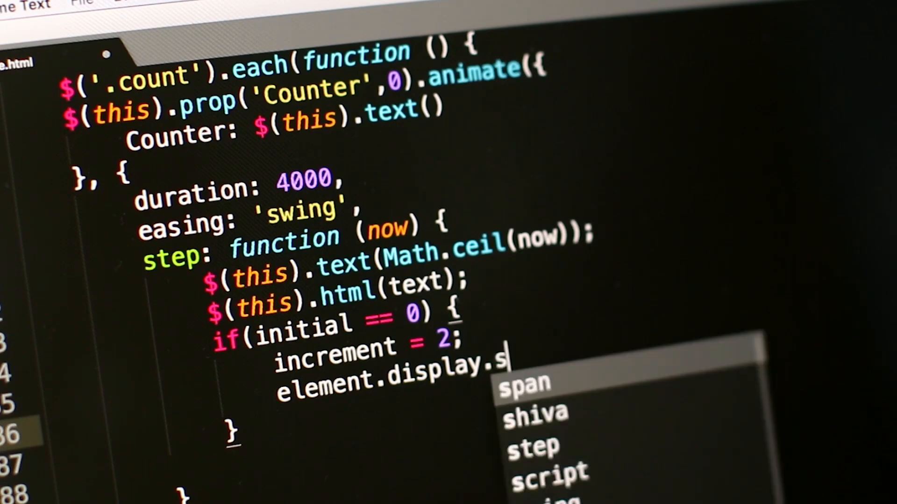
text(tyle = ")
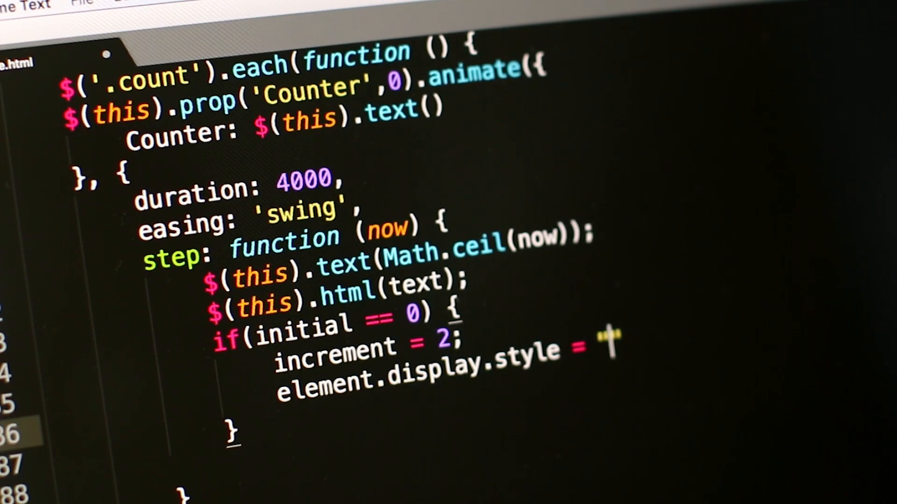
text(block)
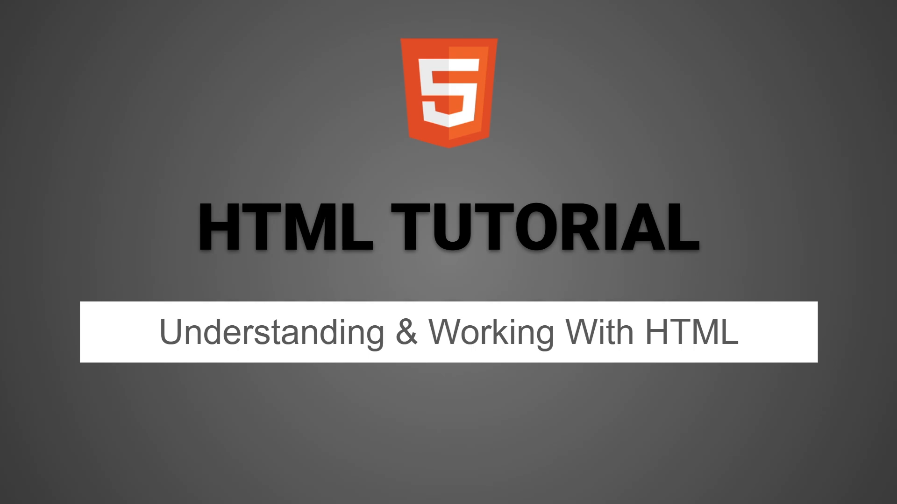
Advance past the last HTML tutorial slide
key(Right)
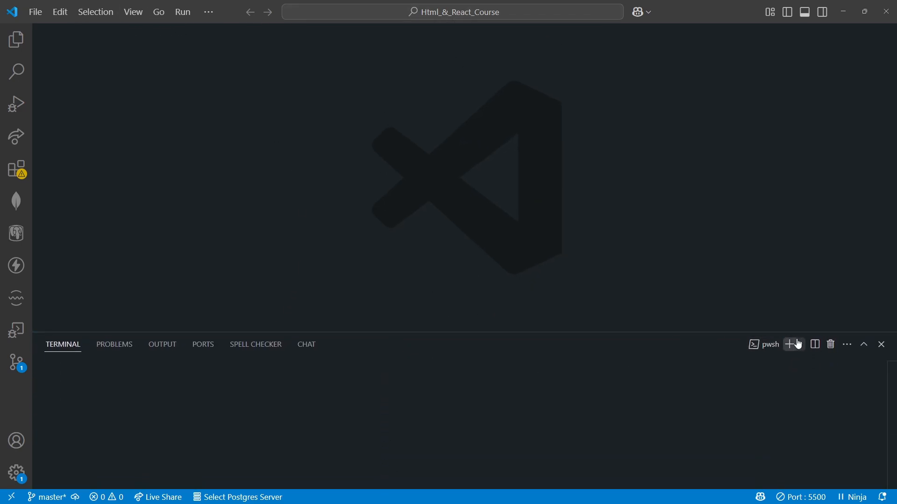
Split the terminal and run git --version, reporting git 2.35.1.windows.2
click(789, 344)
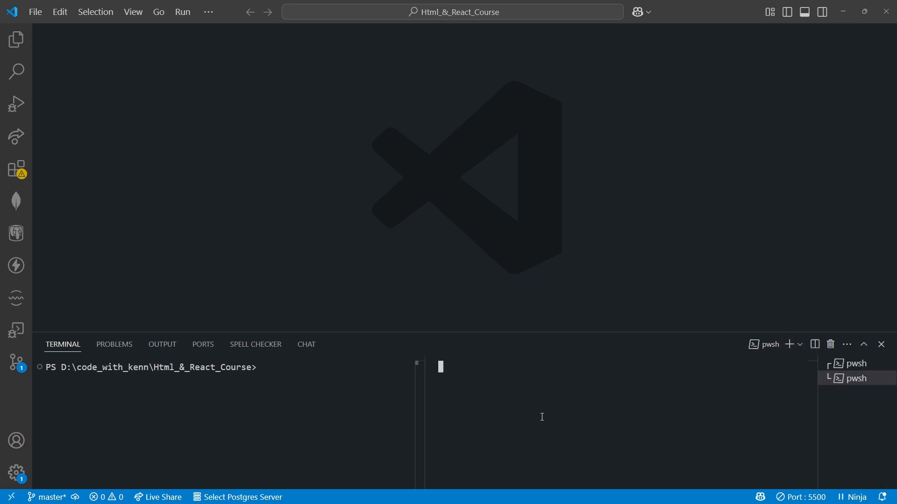
click(812, 344)
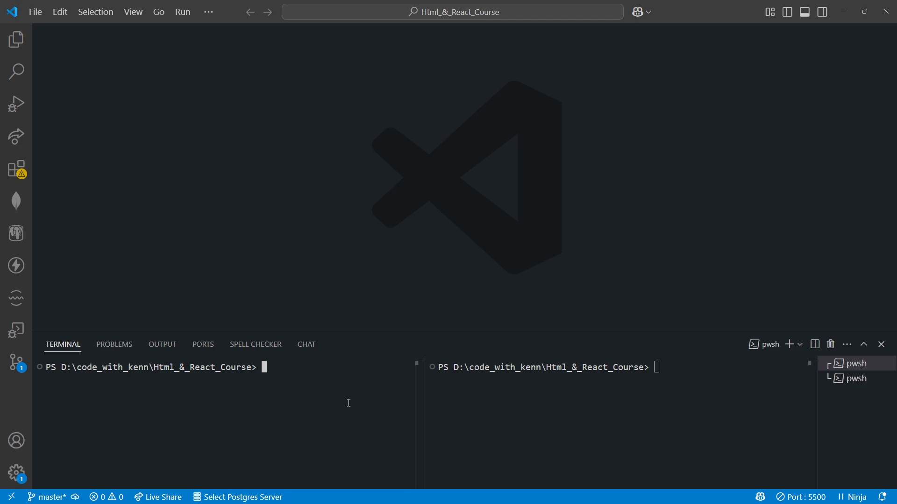
text(git)
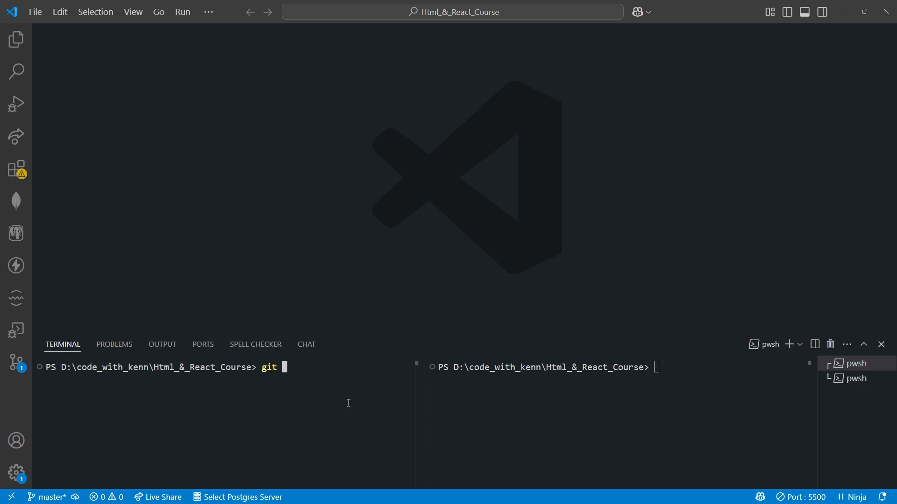
text(--)
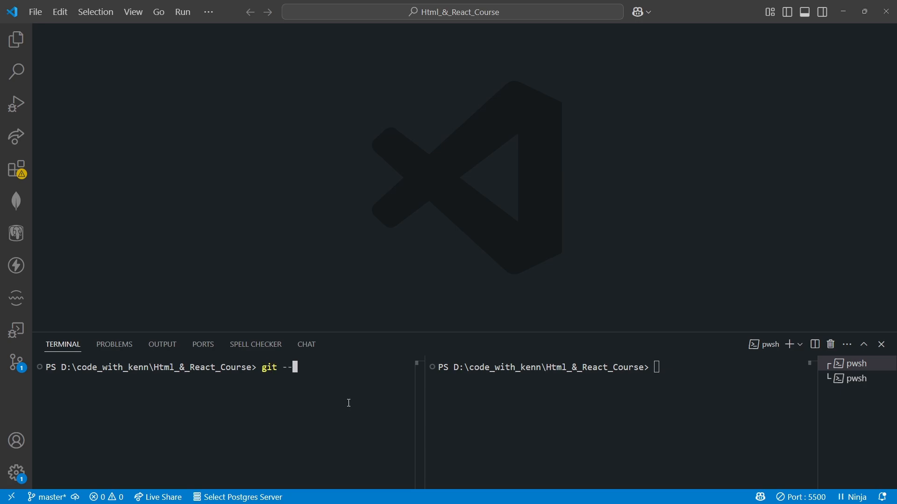
text(version)
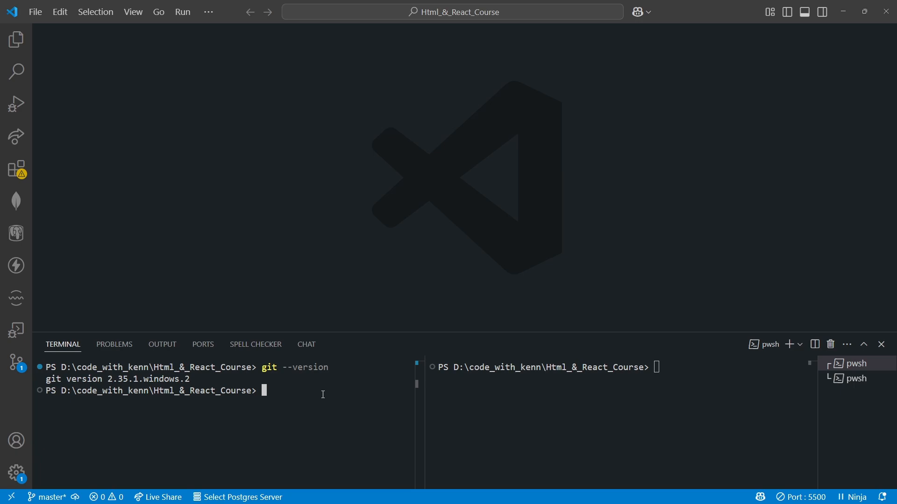
mouse_move(325, 389)
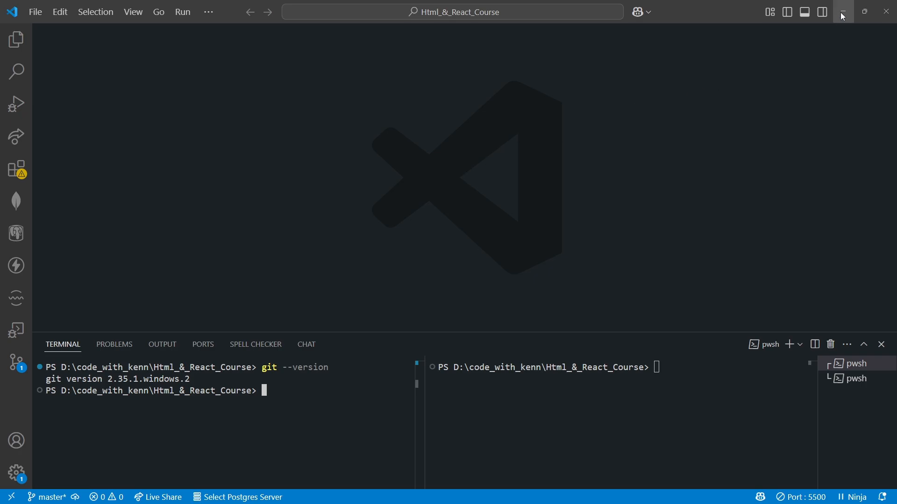
mouse_move(840, 11)
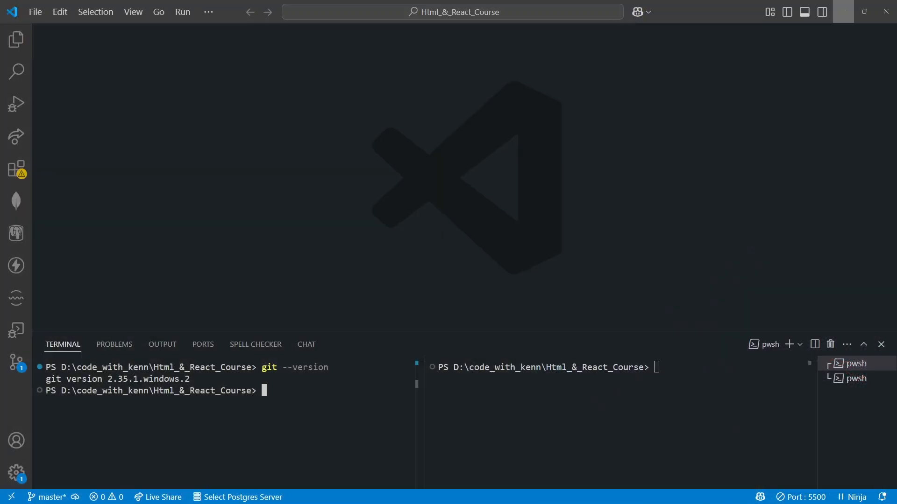
mouse_move(305, 389)
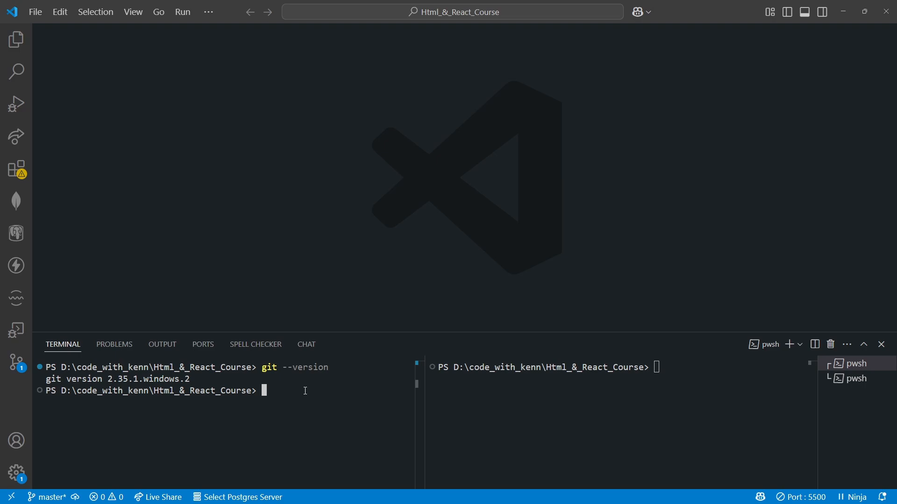
Run node -v and npm -v (v20.11.1, 10.2.4), then select the npm version
text(node)
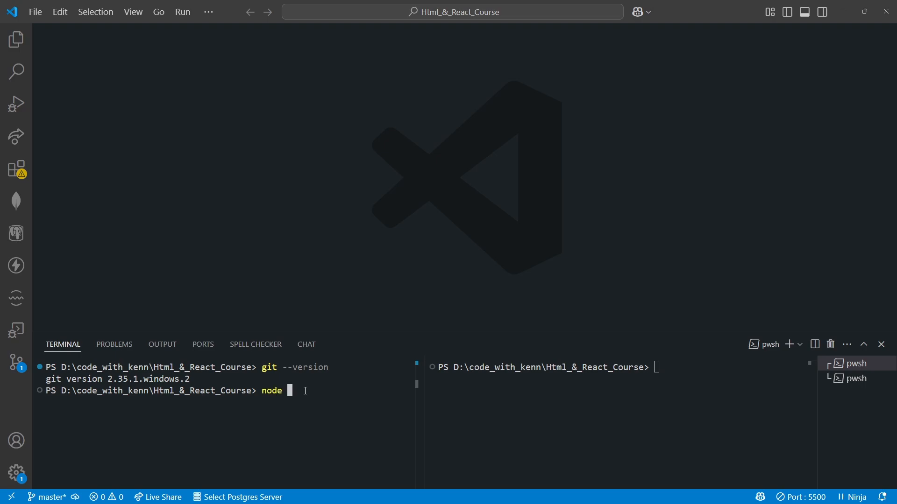
text(-v)
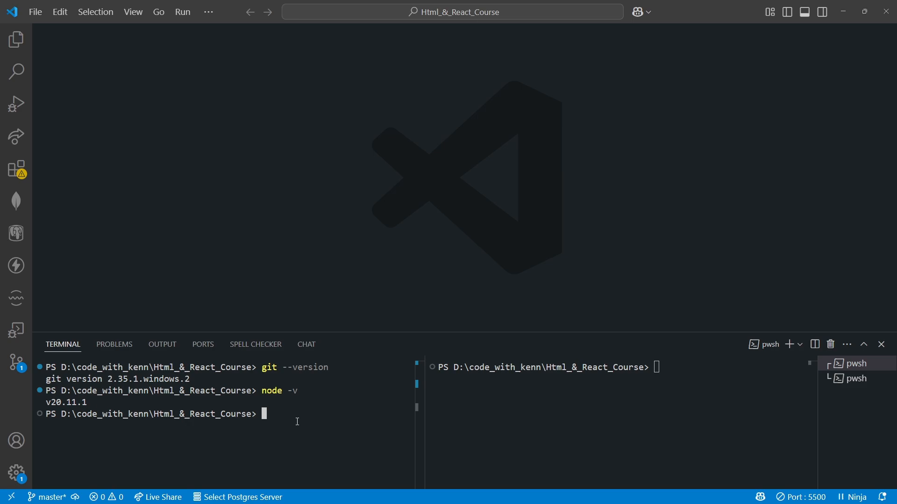
text(npm)
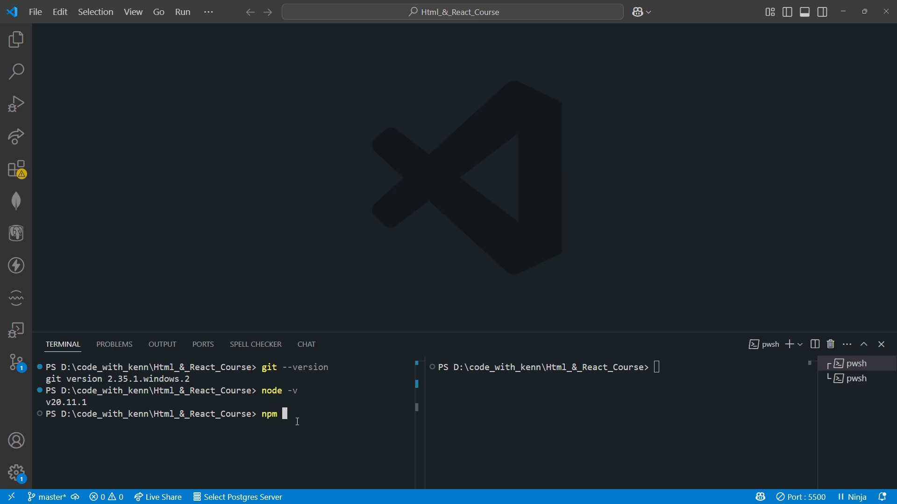
text(-v)
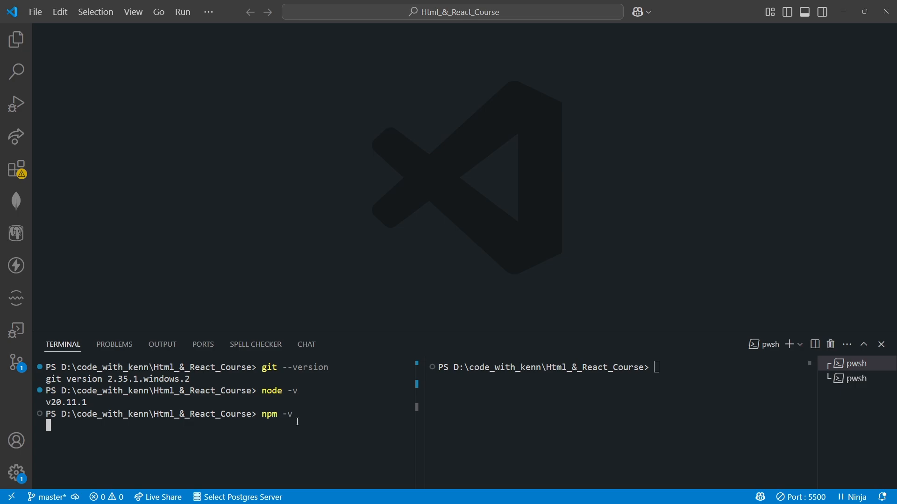
key(Enter)
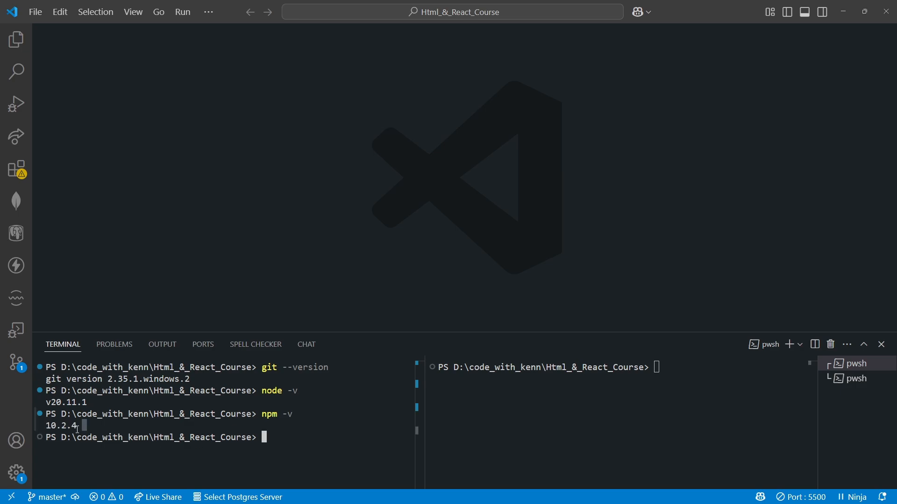
double_click(63, 426)
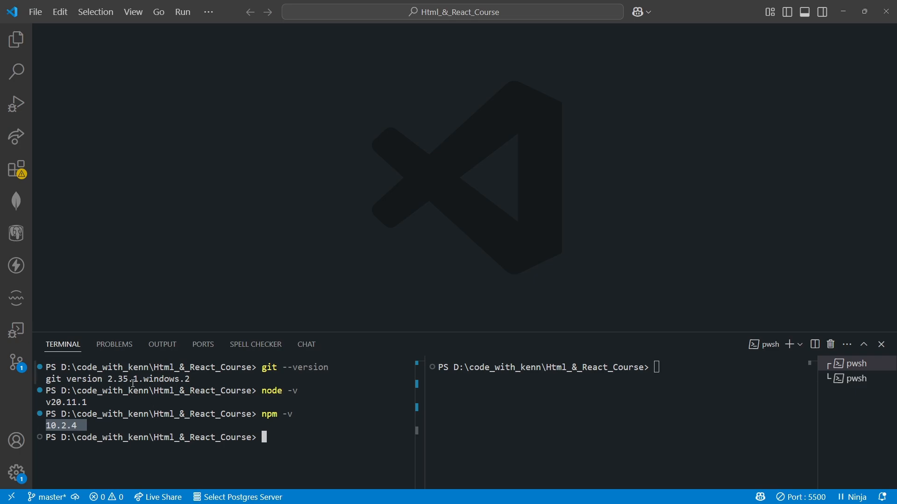
mouse_move(800, 55)
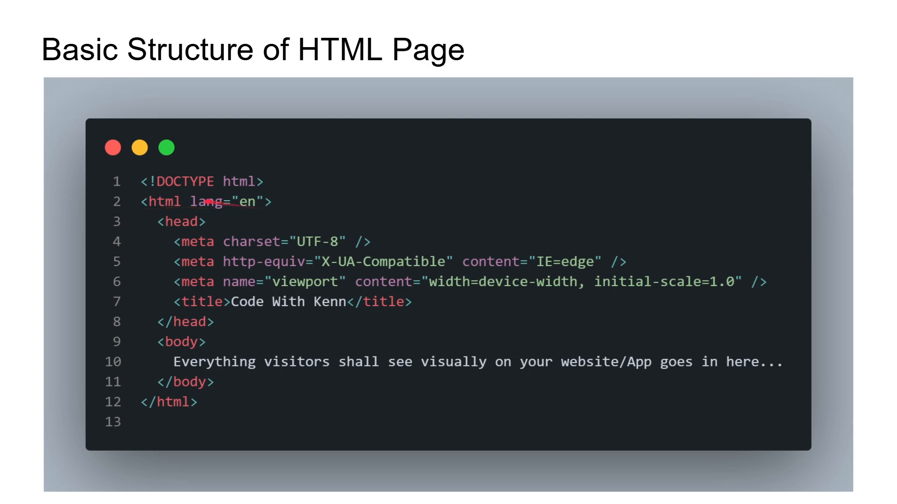
drag(178, 219, 240, 219)
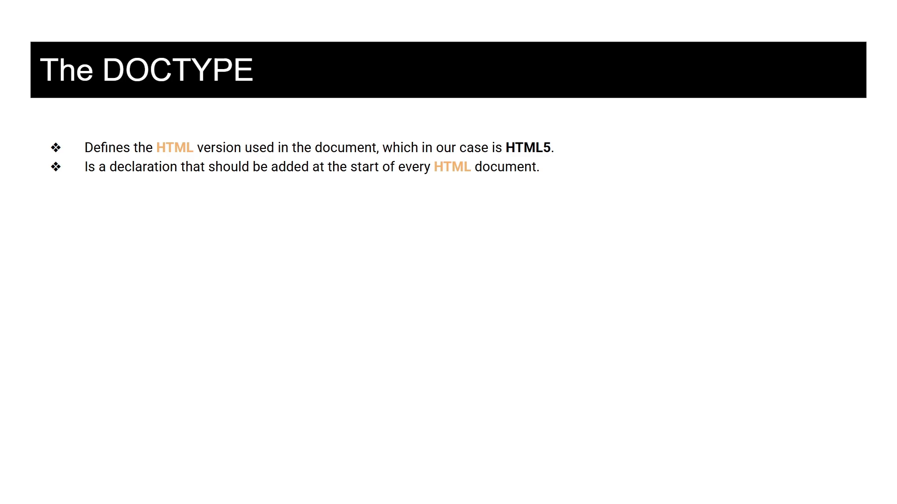
key(Right)
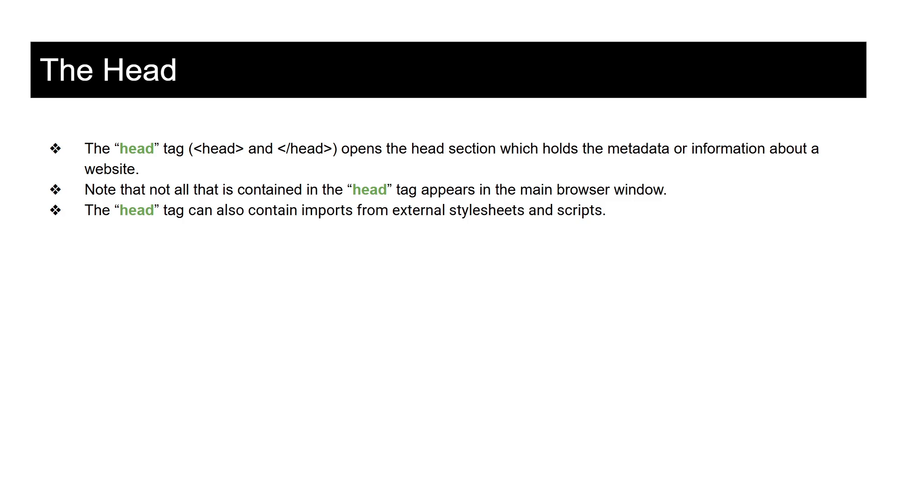
key(Right)
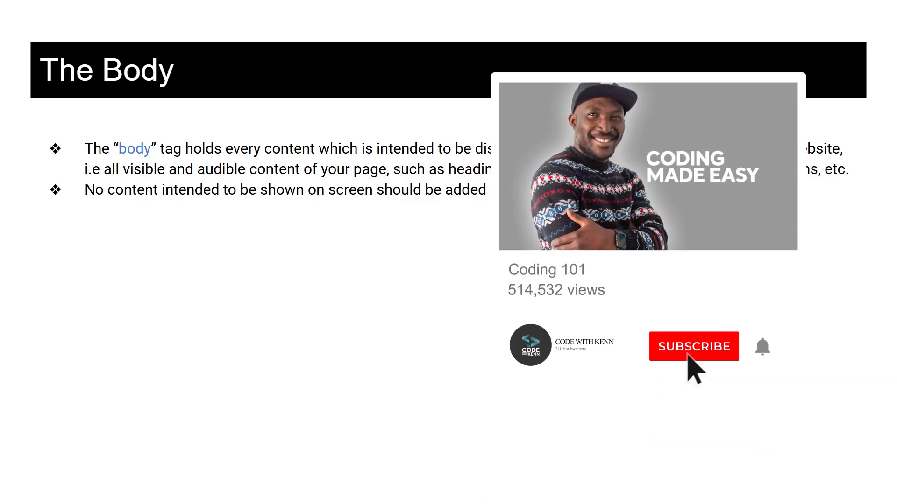
Click through the slideshow to 'The Body' slide
click(694, 347)
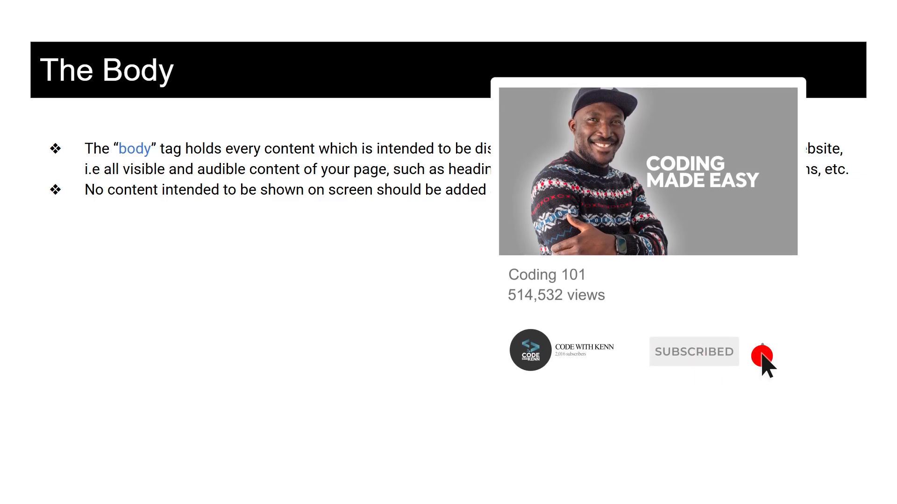
click(764, 355)
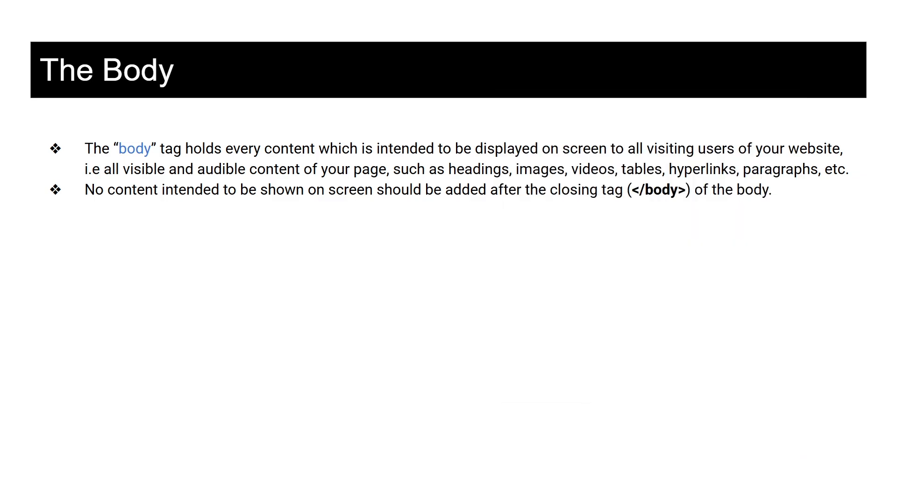